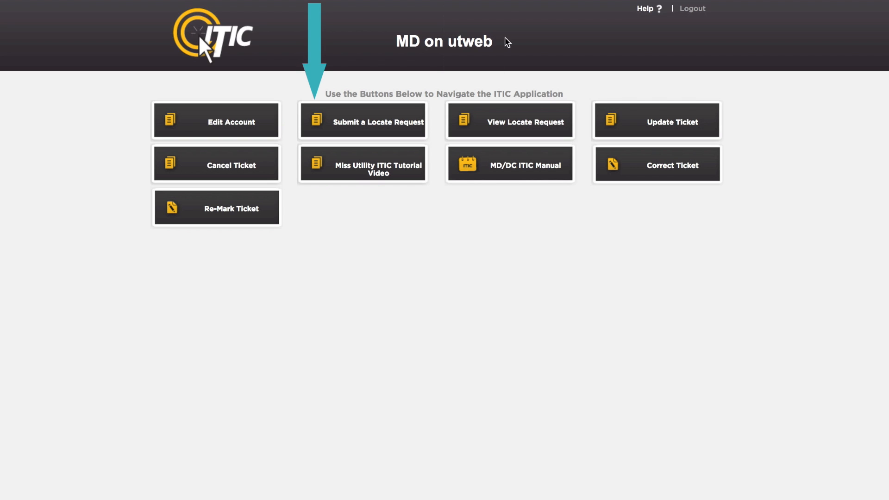
- Start a new locate request showing the prefilled user and excavator company details
left_click(362, 120)
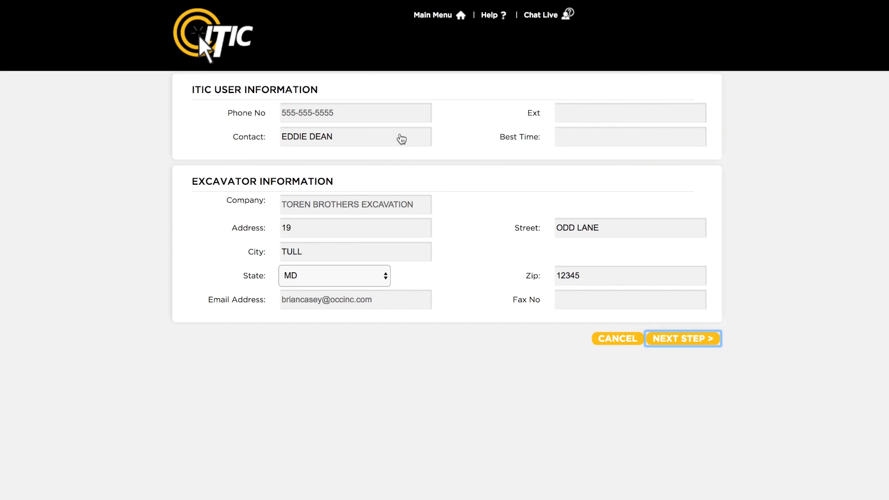
mouse_move(763, 315)
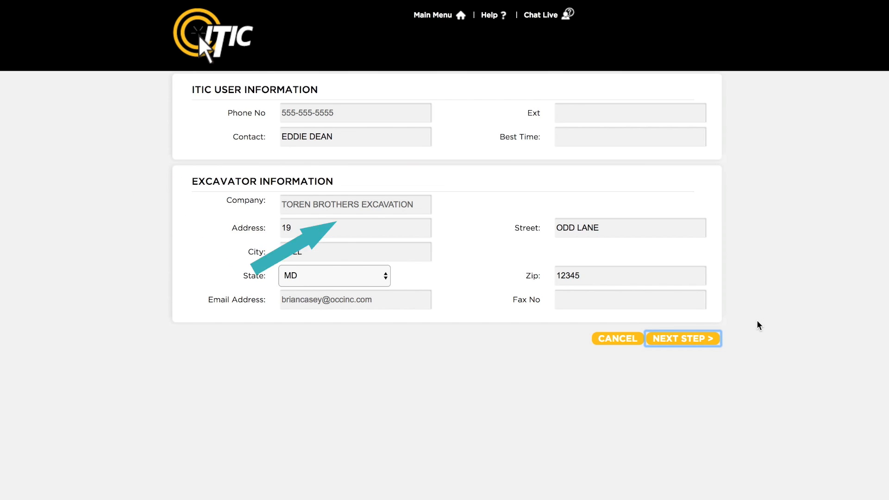
- Enter 'installing playground equipment' for GOODMAN & FARSON, LLC, with Explosives set to NO
left_click(682, 338)
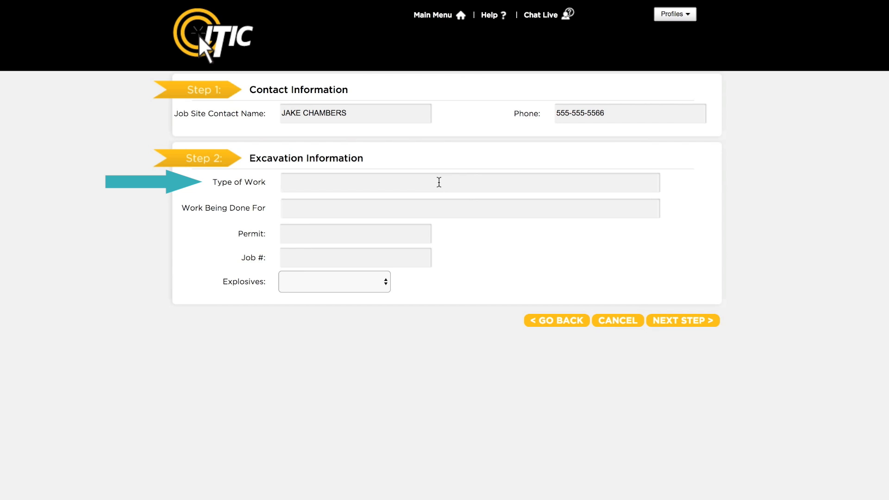
left_click(469, 182)
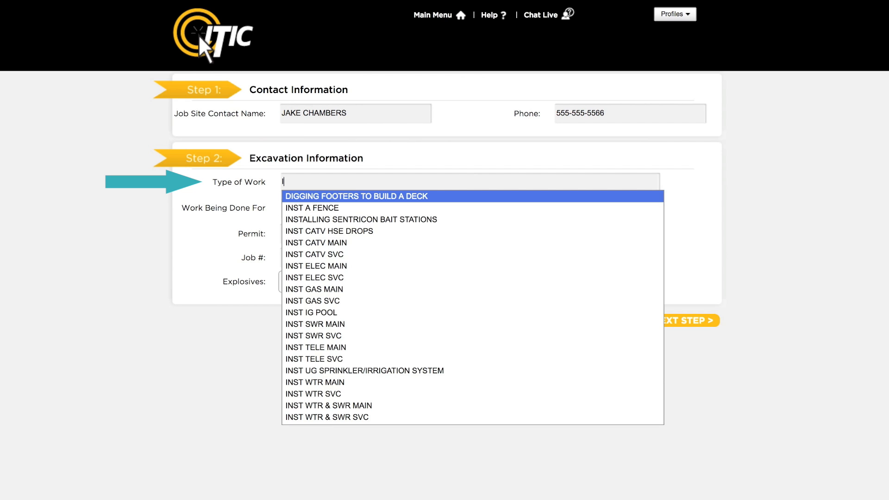
type("INSTALL PLAYGROUND E")
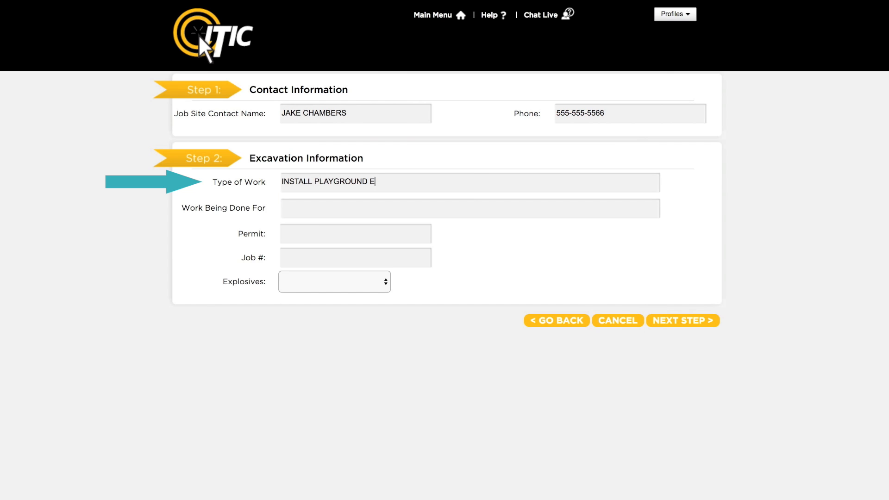
type("QUIPMENT")
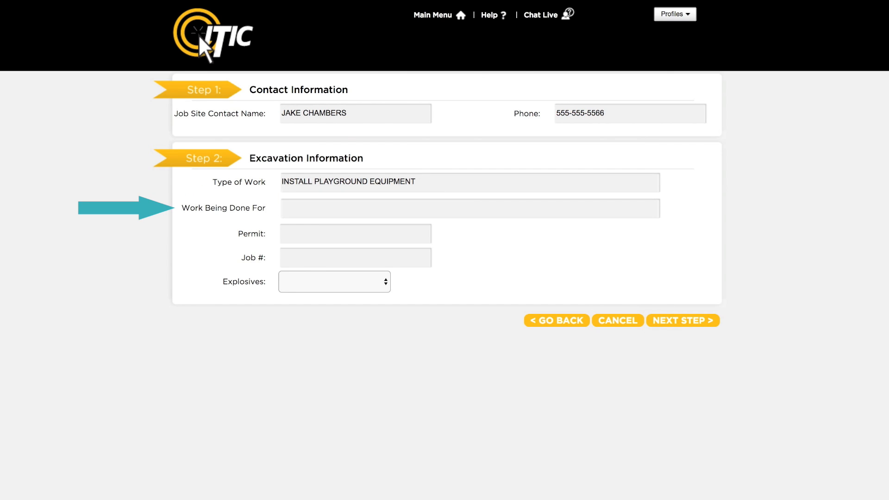
left_click(469, 207)
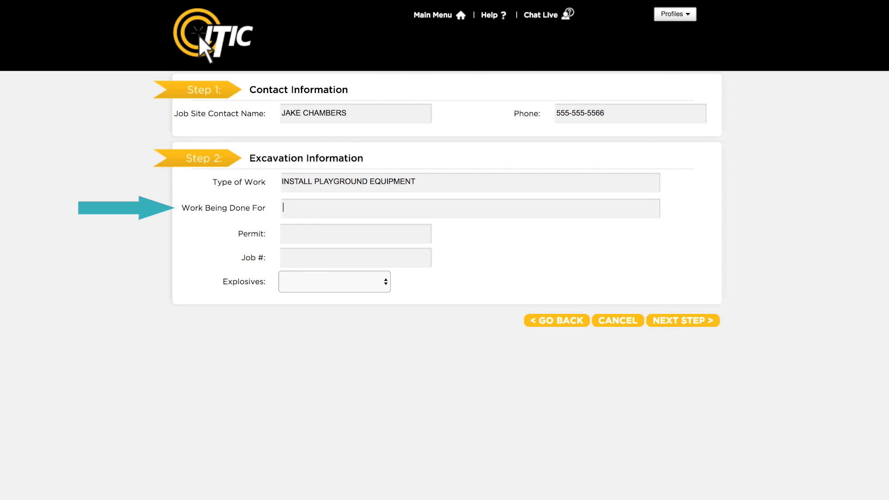
type("GOODMAN & FARSON, LLC")
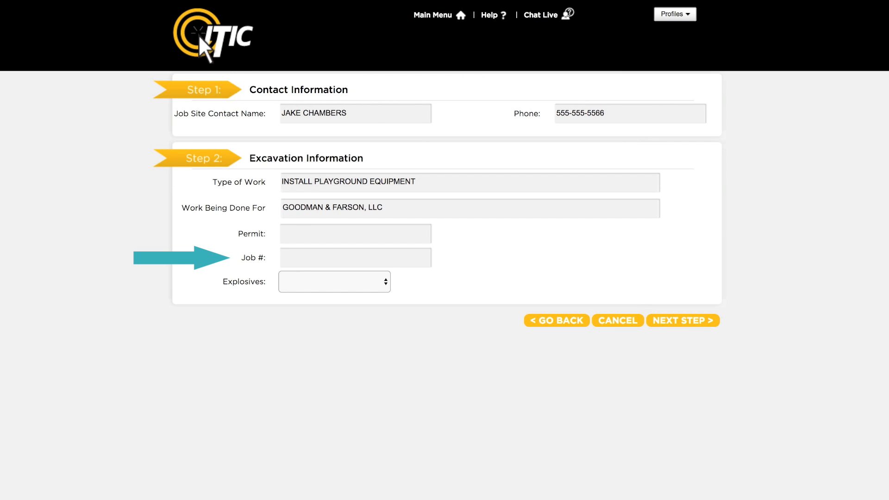
left_click(355, 233)
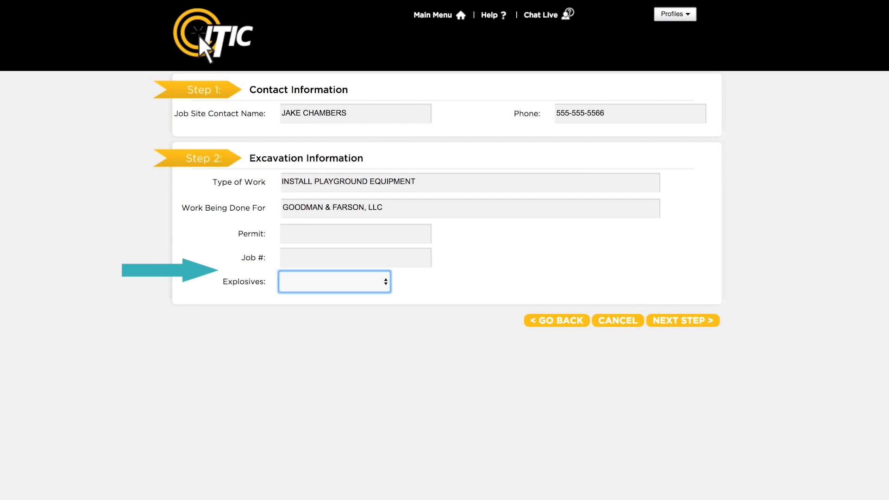
left_click(334, 281)
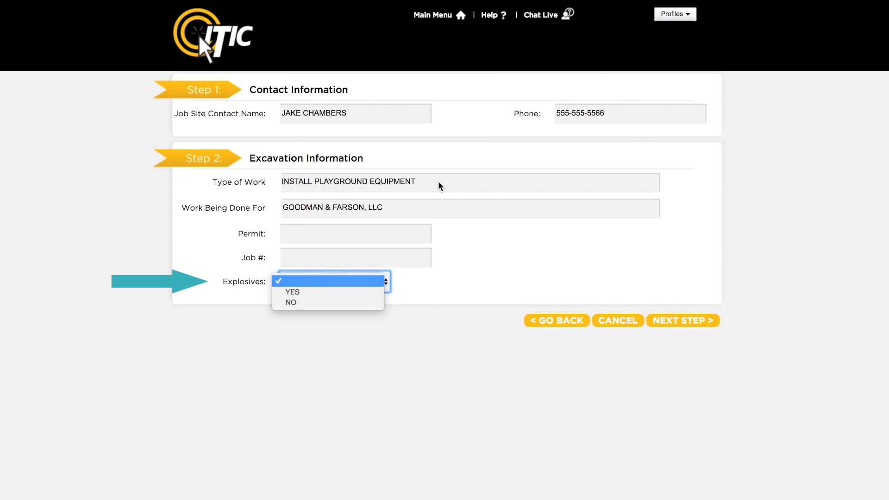
mouse_move(292, 291)
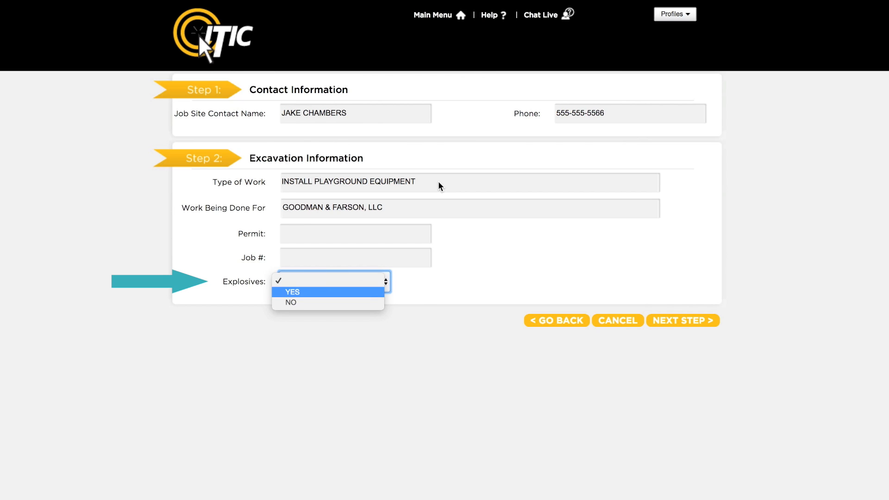
left_click(290, 302)
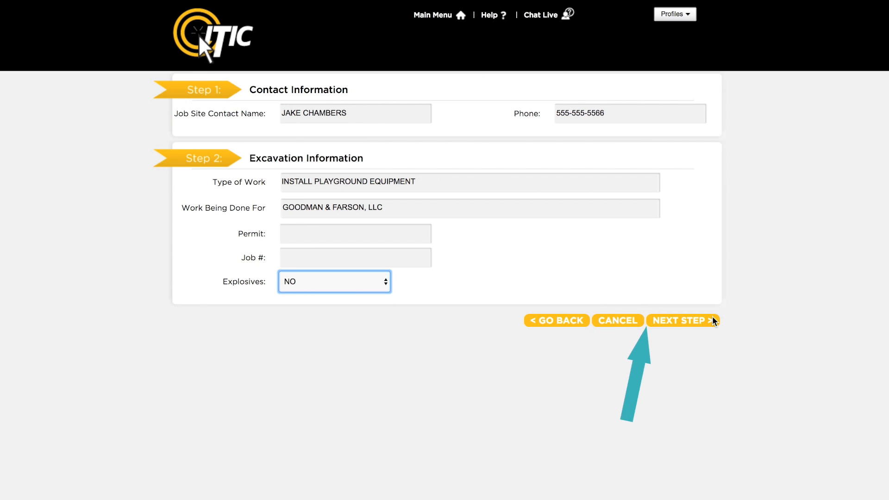
- On the location step, choose BALTIMORE CITY for both County and City/Place
left_click(682, 320)
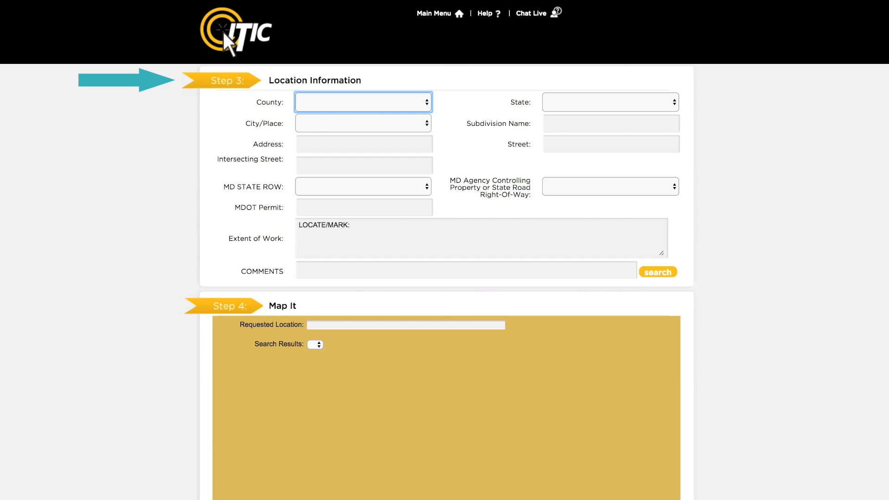
left_click(363, 102)
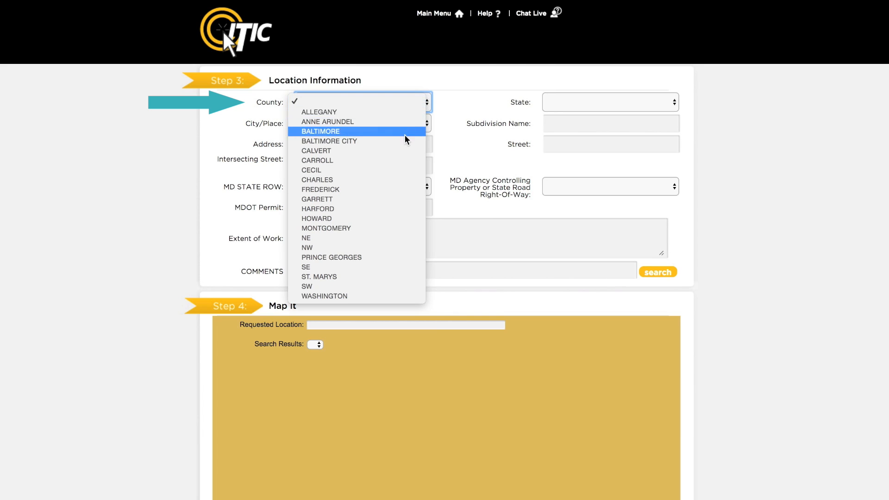
left_click(329, 141)
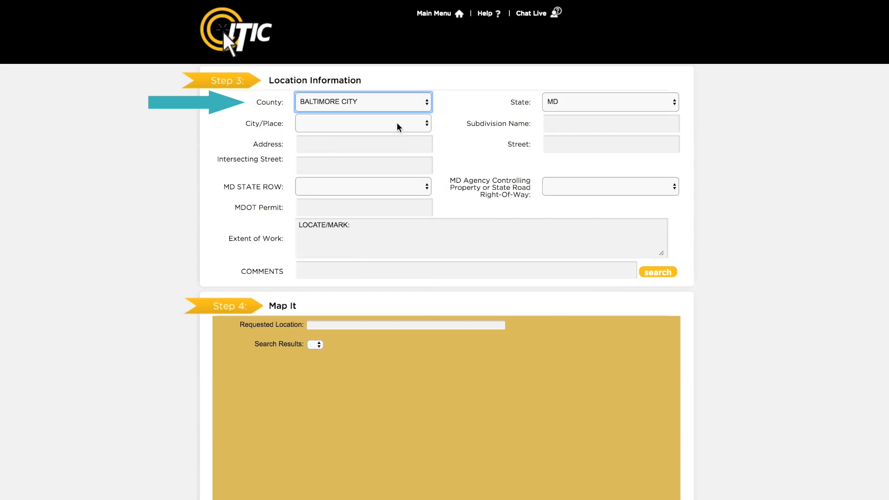
left_click(363, 123)
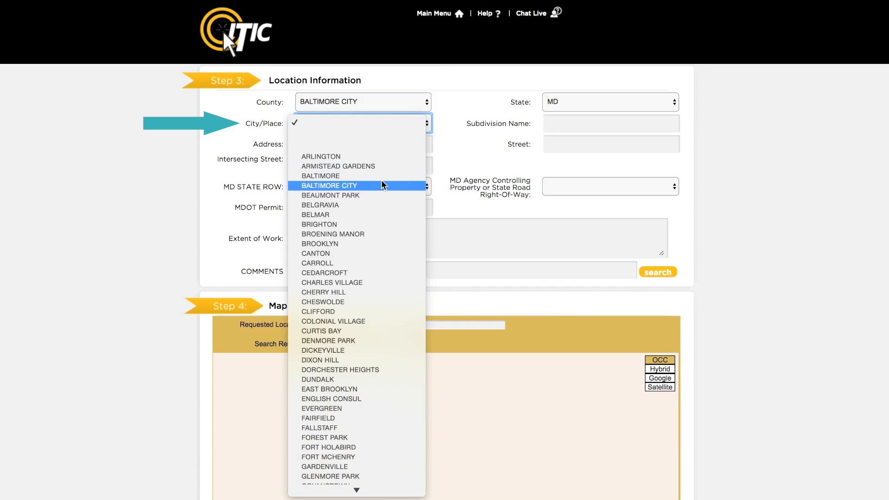
left_click(329, 185)
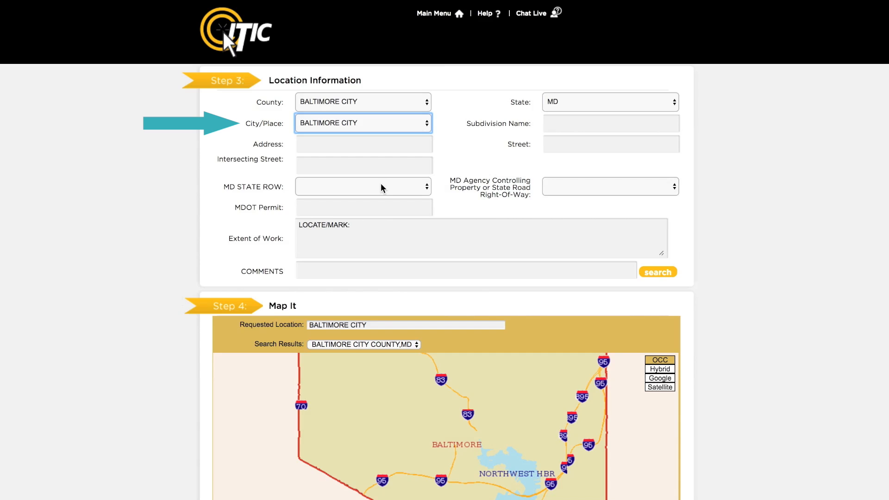
- Enter address 231 Eaton St with intersecting street Claremont Ave, raising the State ROW question
left_click(363, 144)
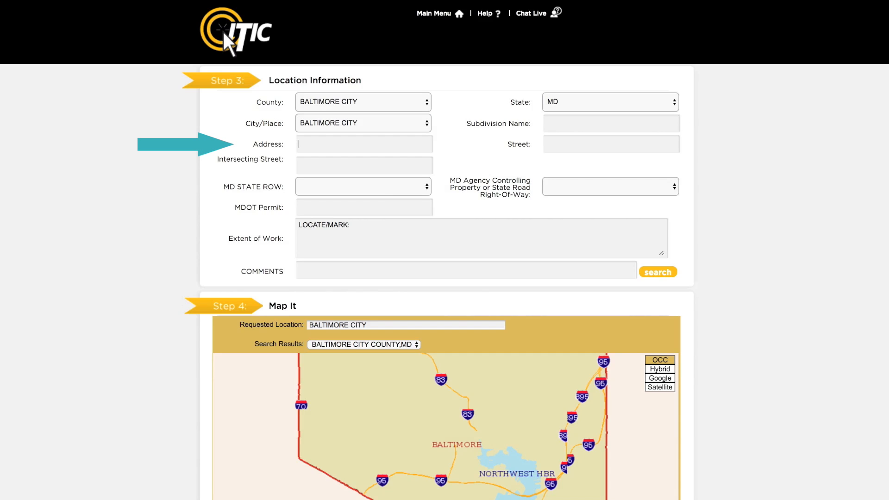
type("231")
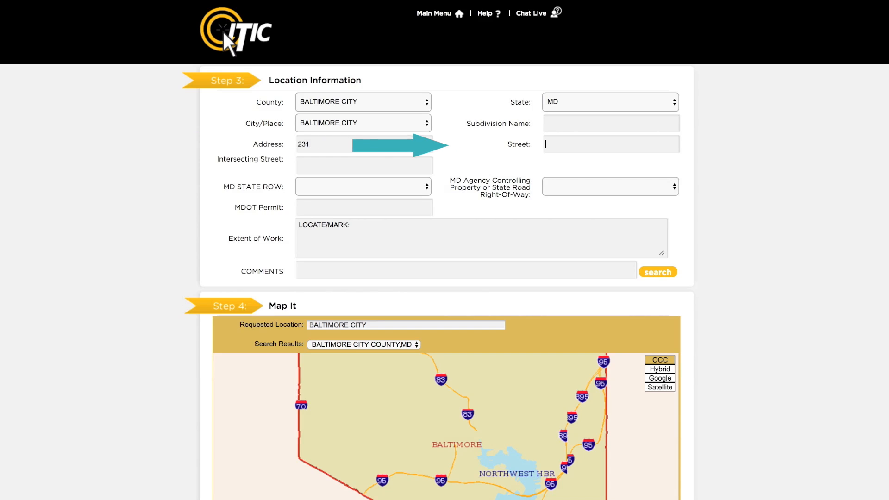
type("EATON ST")
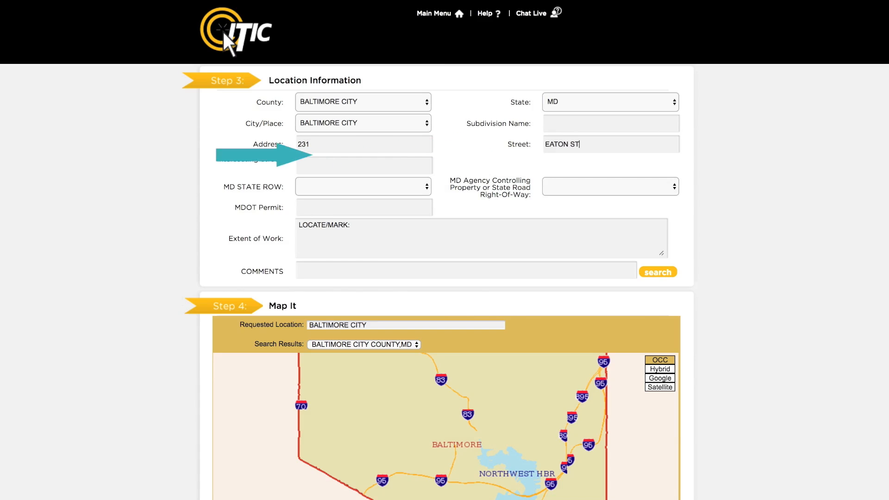
left_click(657, 271)
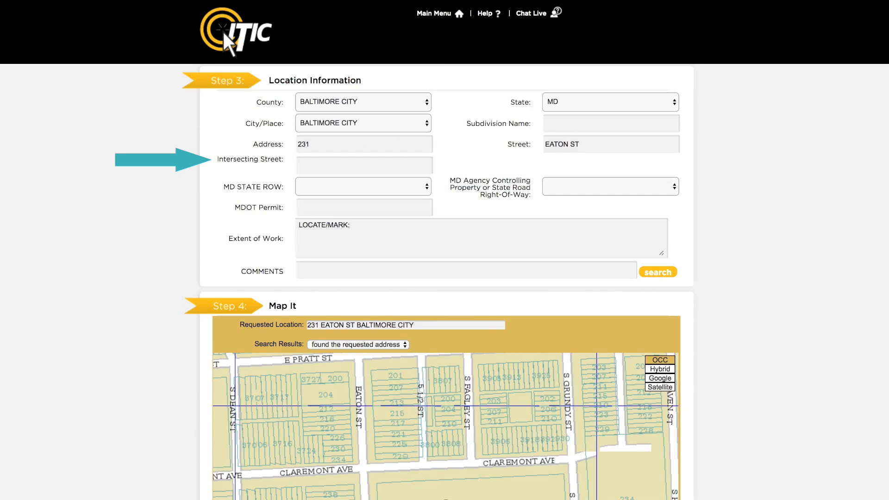
type("CLAREMONT AVE")
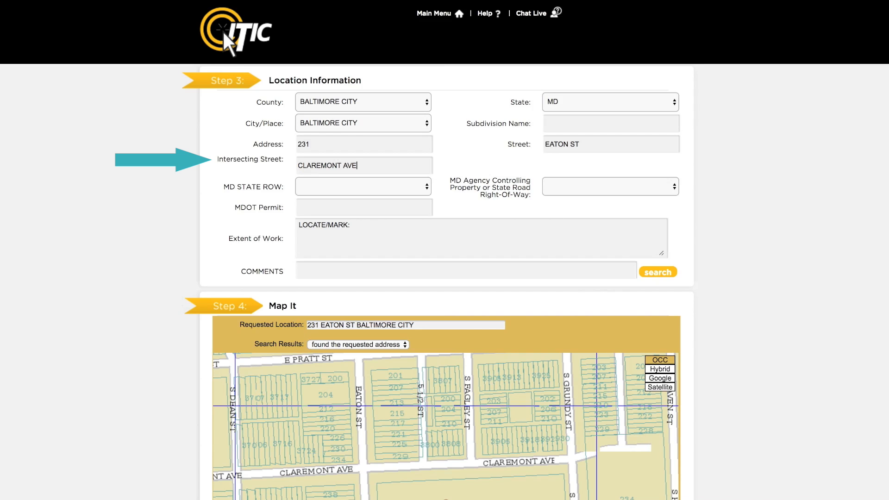
left_click(658, 271)
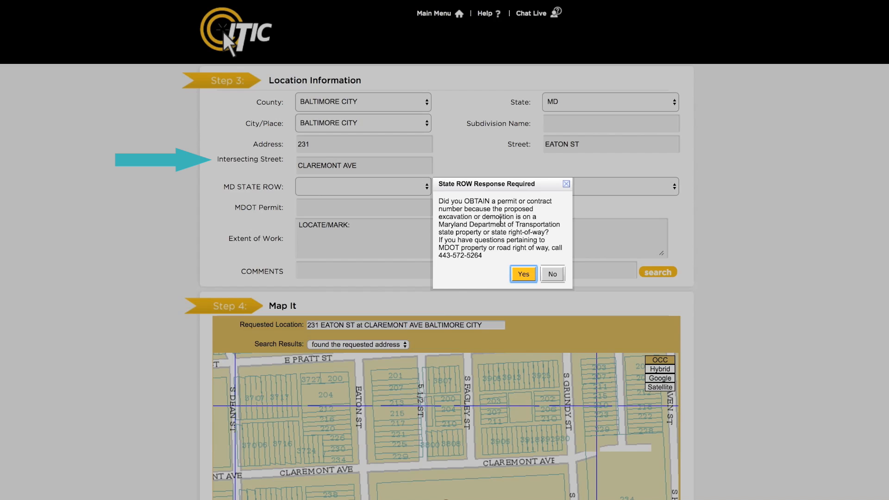
- Answer N to state right-of-way and describe the entire athletic field, school east side to east property line
left_click(552, 274)
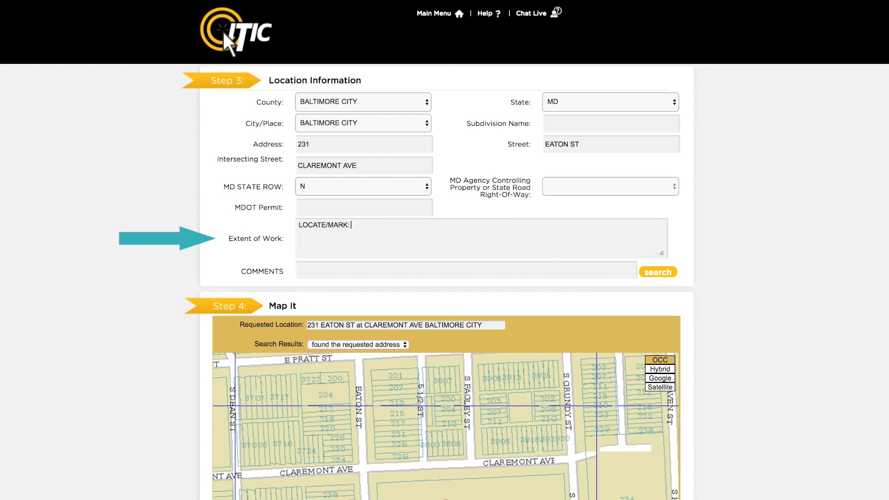
type("ENTIRE ATHLETIC FIELD")
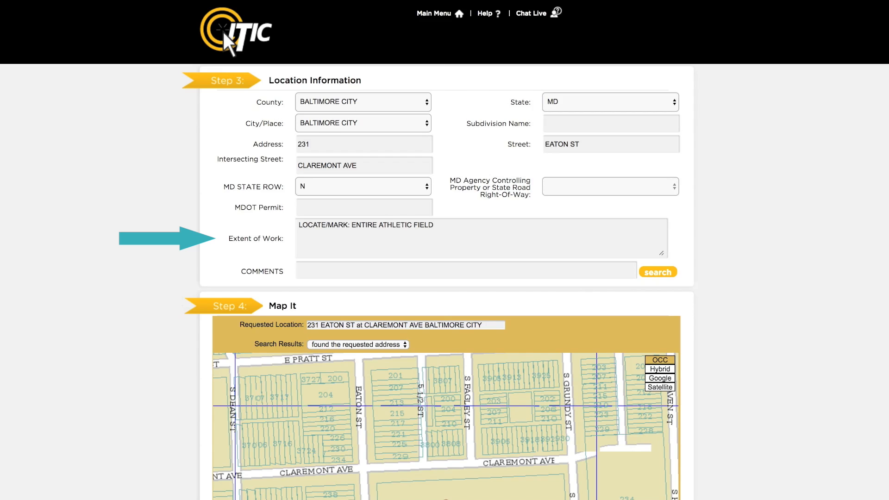
type(", FROM E SIDE O")
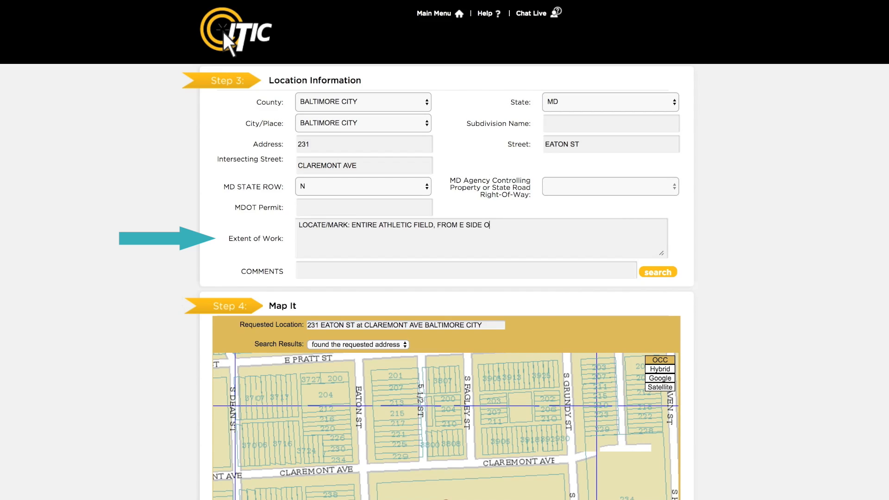
type("F SCHOOL BUILDING TO")
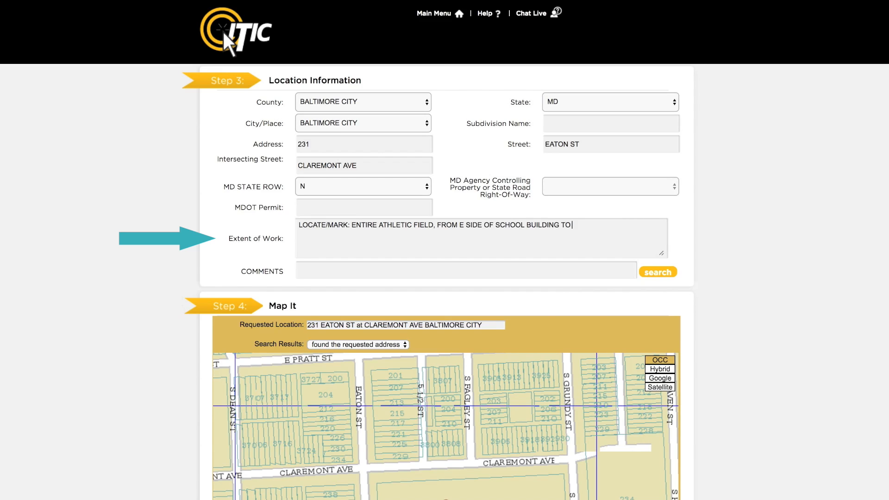
type("E PROPERTY LINE, FOR")
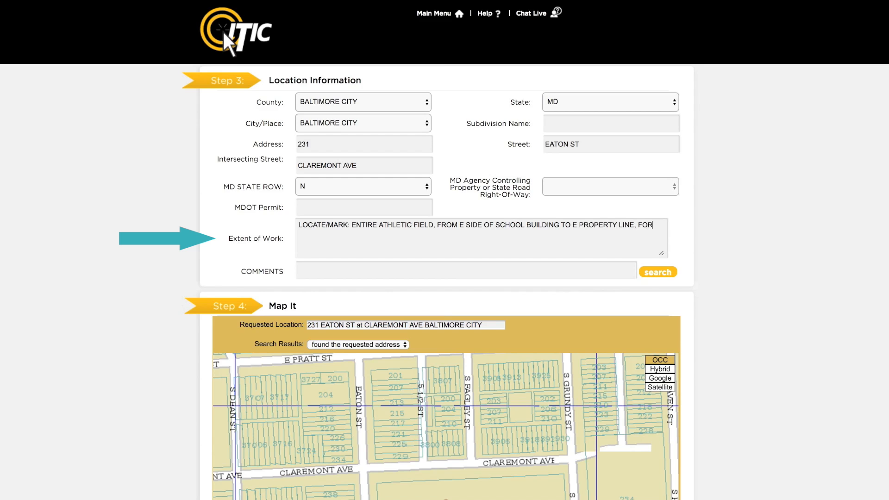
type("WIDTH OF LOT")
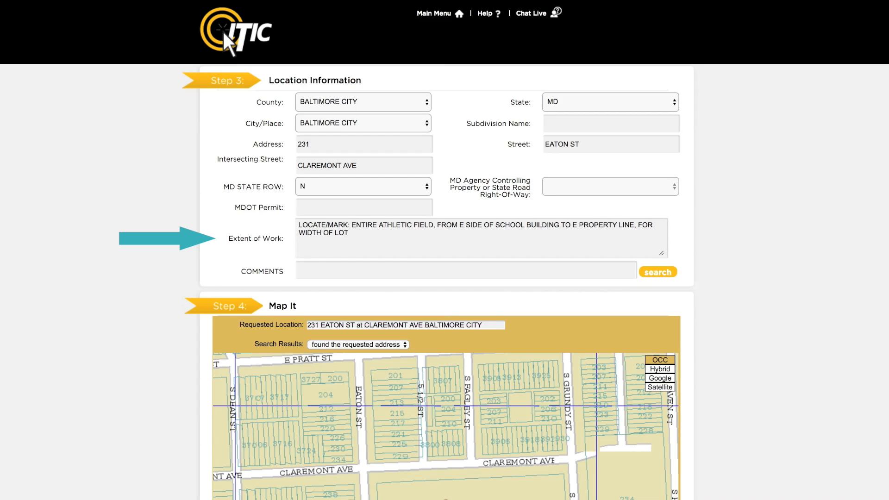
scroll("down", 3)
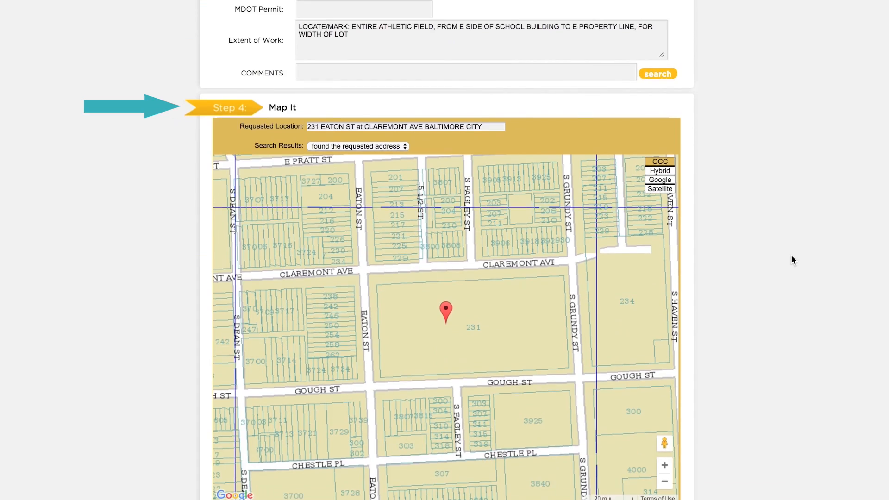
scroll("down", 3)
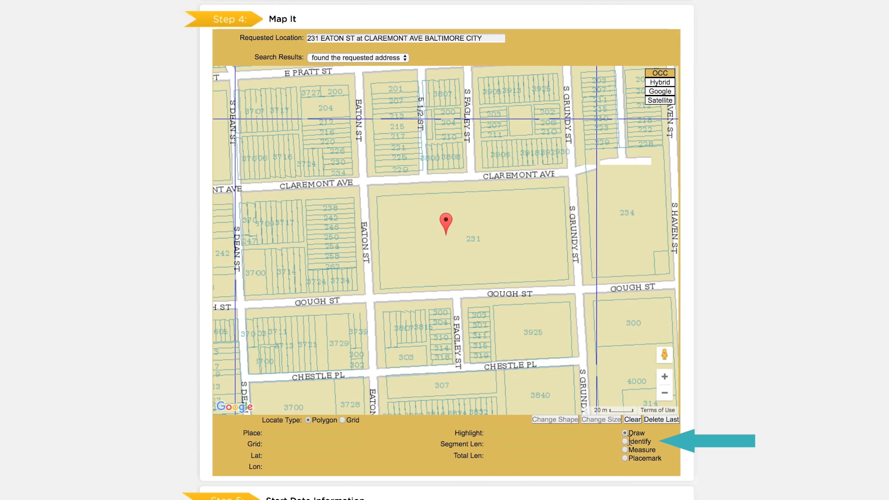
- Identify Claremont Ave on the map, showing place Baltimore, grid 4819K4 and coordinates
left_click(625, 442)
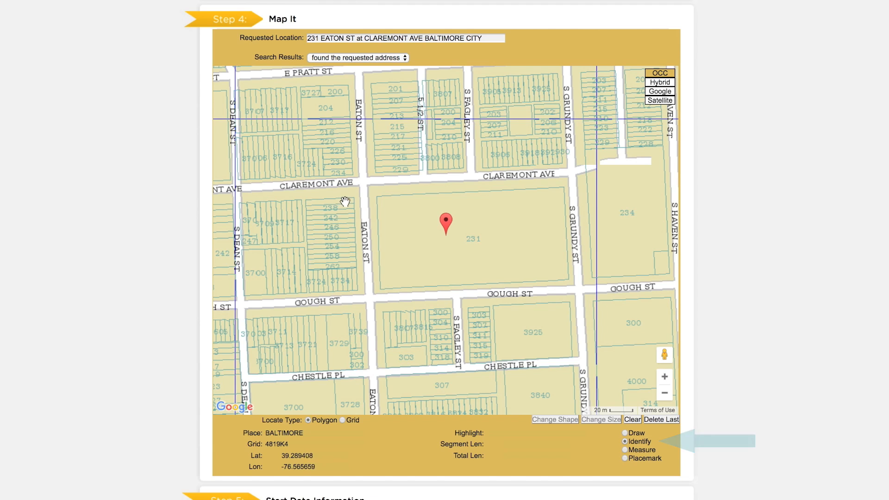
left_click(328, 210)
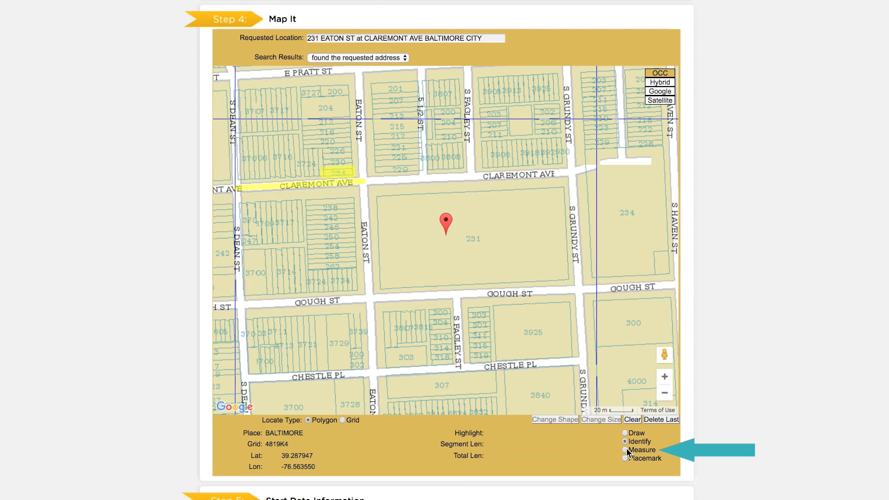
- Measure a path along Gough St and S Grundy St totaling 859.09 ft
left_click(625, 450)
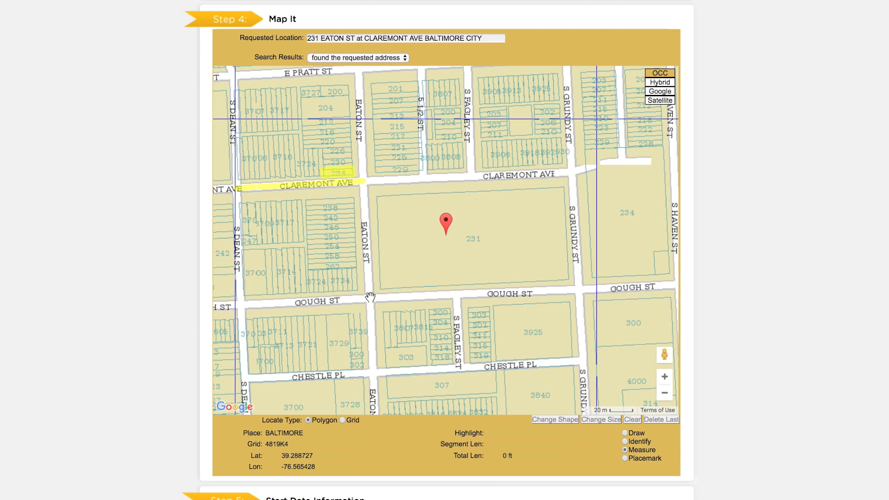
left_click(578, 289)
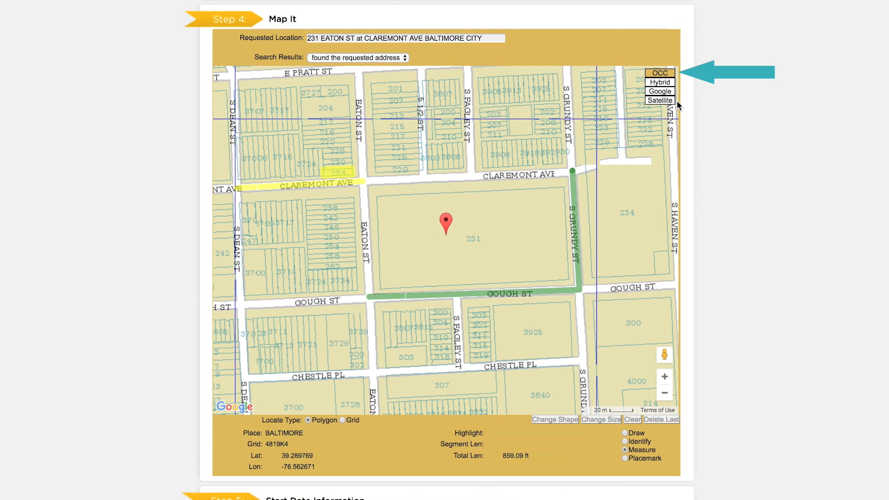
mouse_move(671, 101)
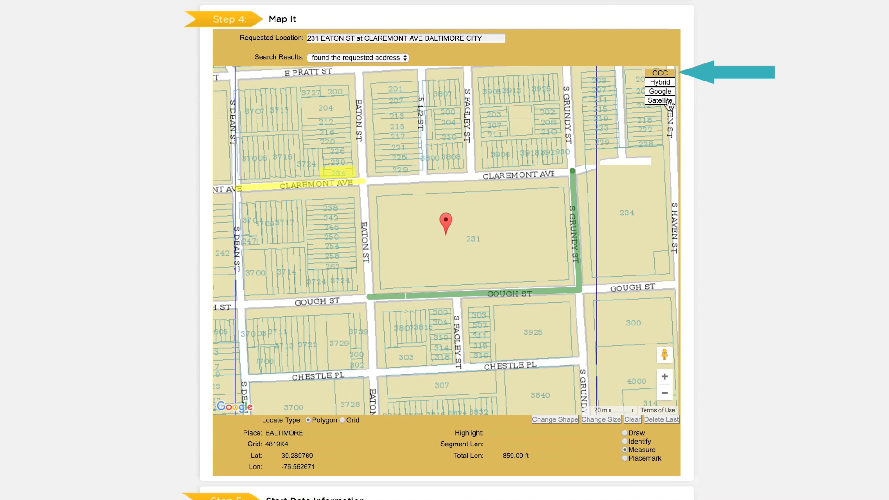
- Cycle the map through Satellite and Google to Hybrid imagery and zoom out around the school block
left_click(659, 101)
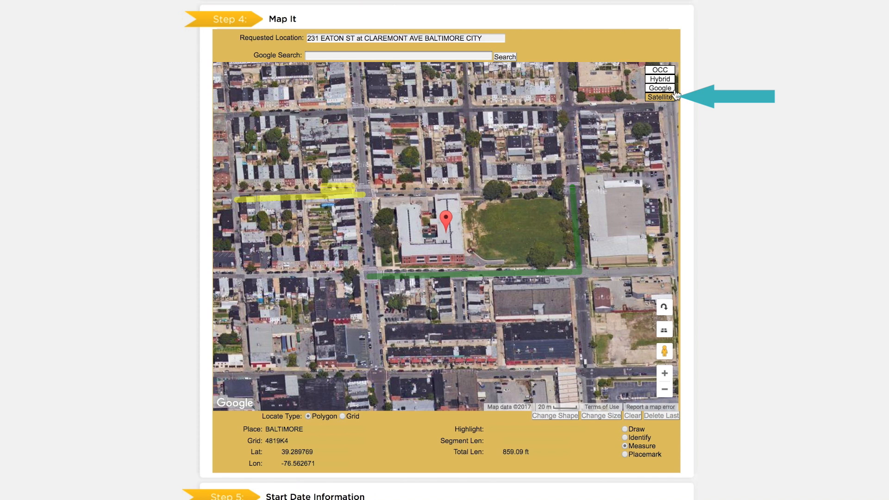
left_click(659, 88)
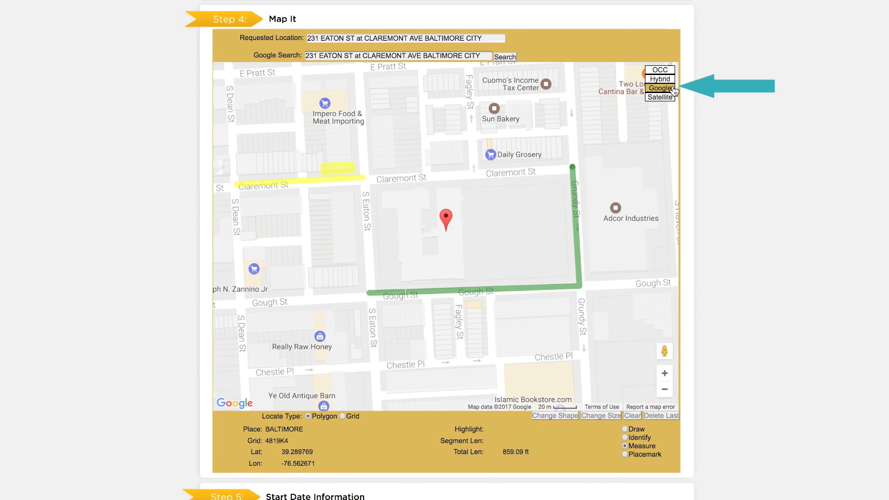
left_click(659, 82)
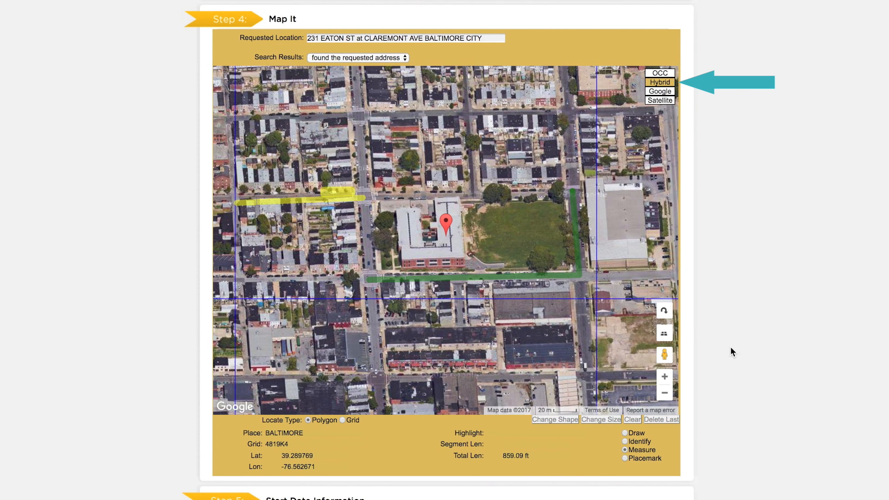
left_click(664, 394)
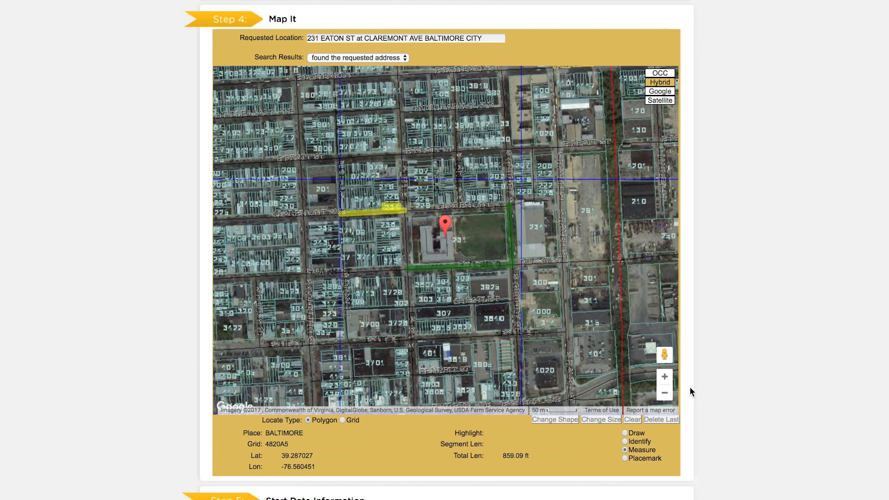
mouse_move(689, 417)
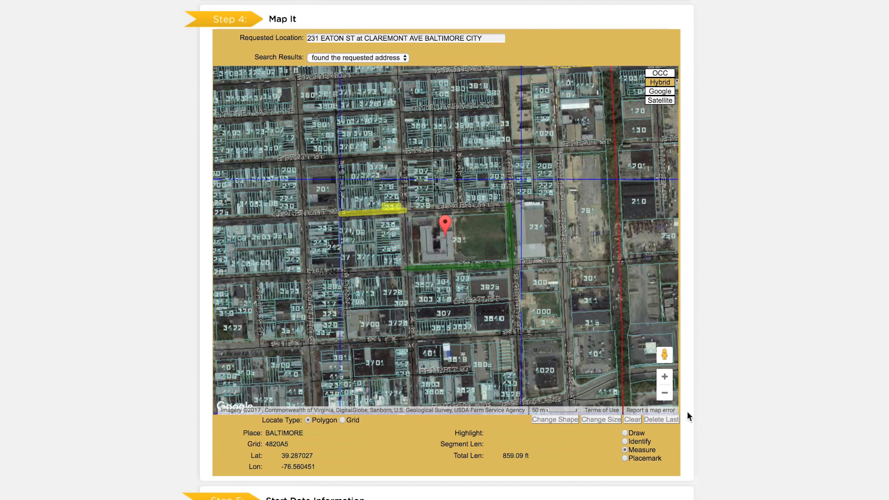
- Draw a 98,529.36 sq ft polygon around the athletic field, adjust its west edge, and show the parcel map
left_click(625, 433)
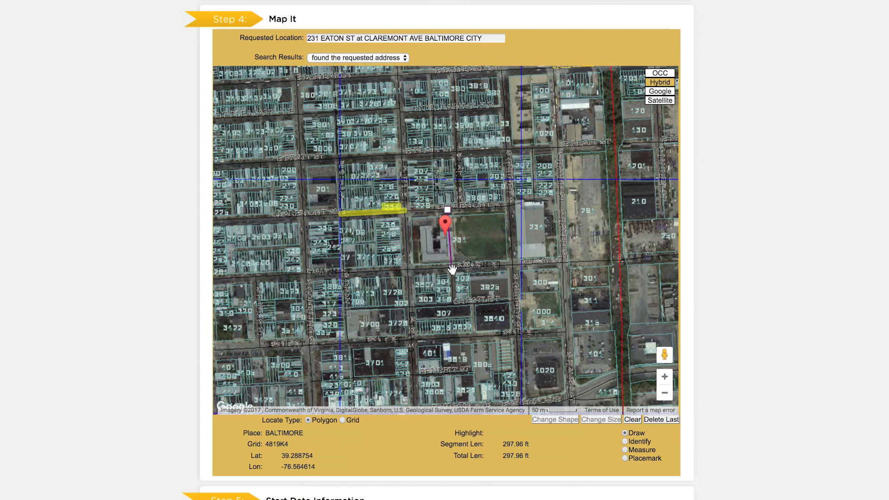
left_click(513, 268)
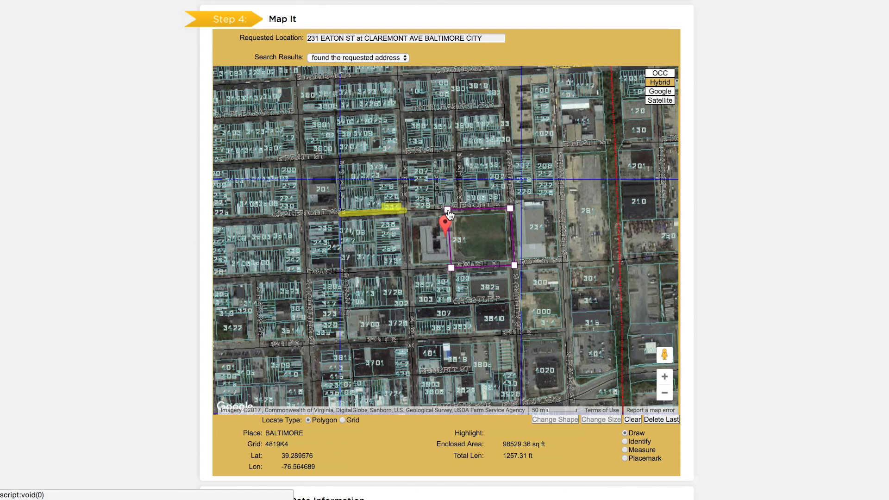
left_click(664, 376)
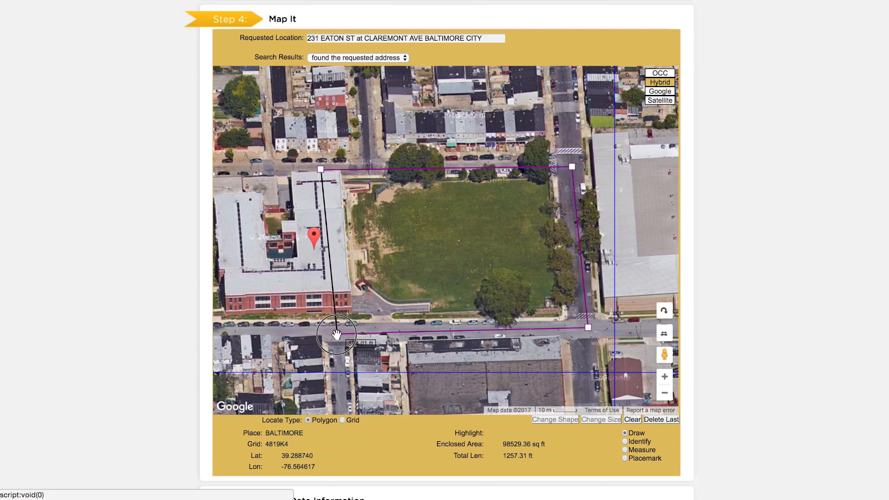
left_click_drag(337, 334, 343, 325)
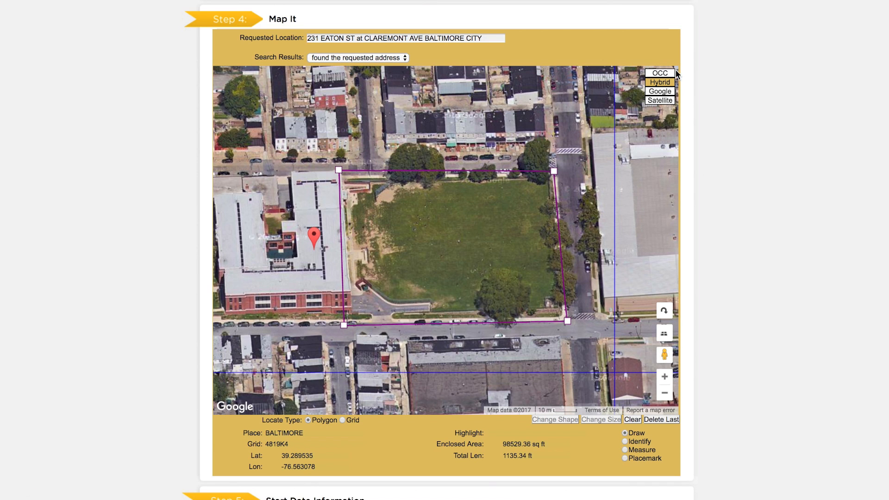
left_click(659, 73)
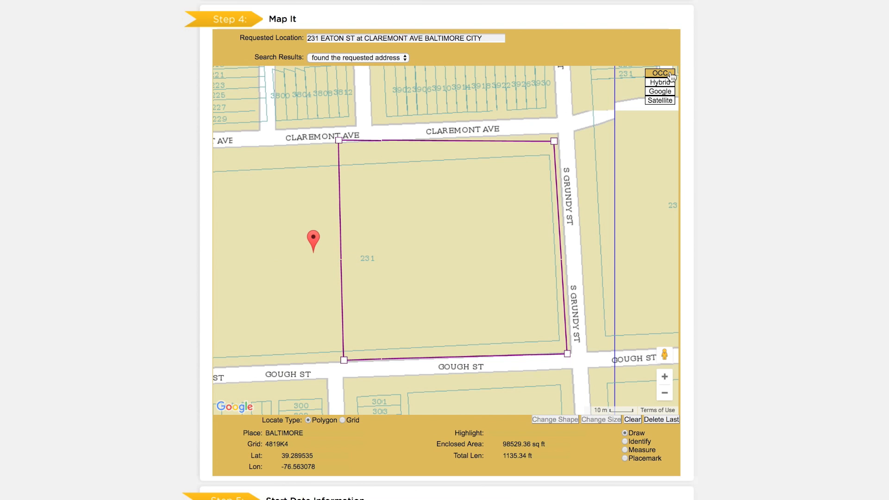
mouse_move(768, 263)
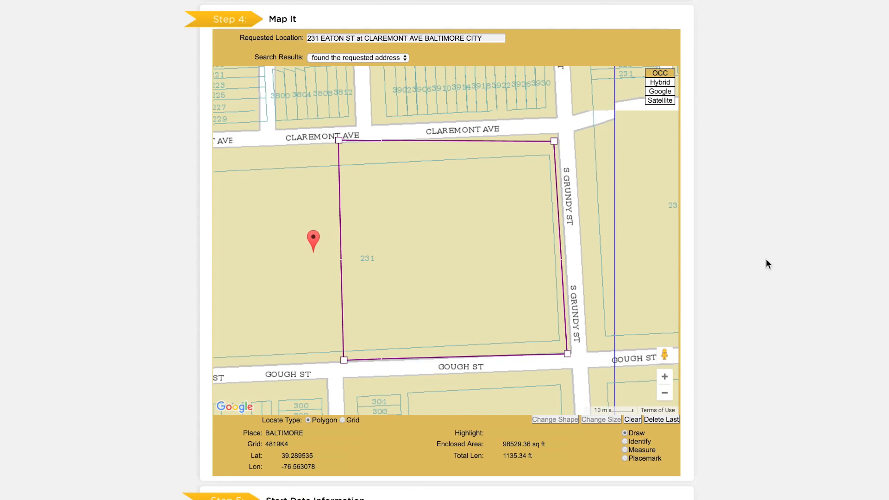
scroll("down", 3)
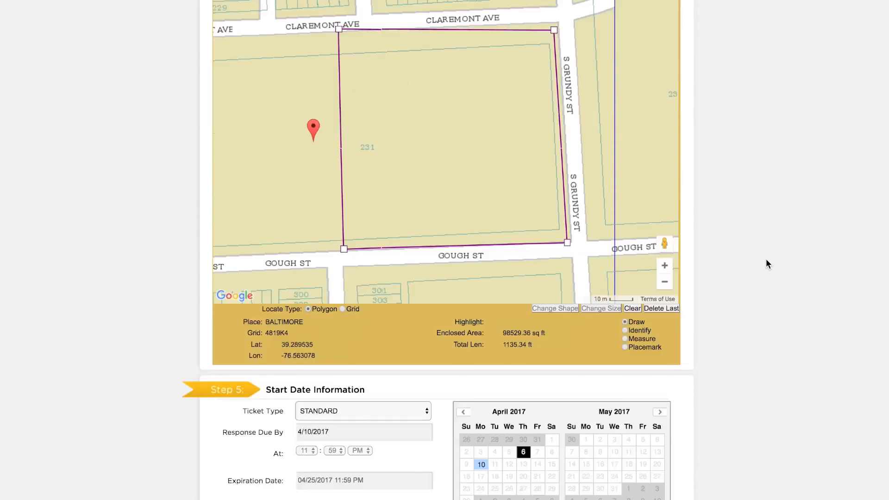
scroll("down", 3)
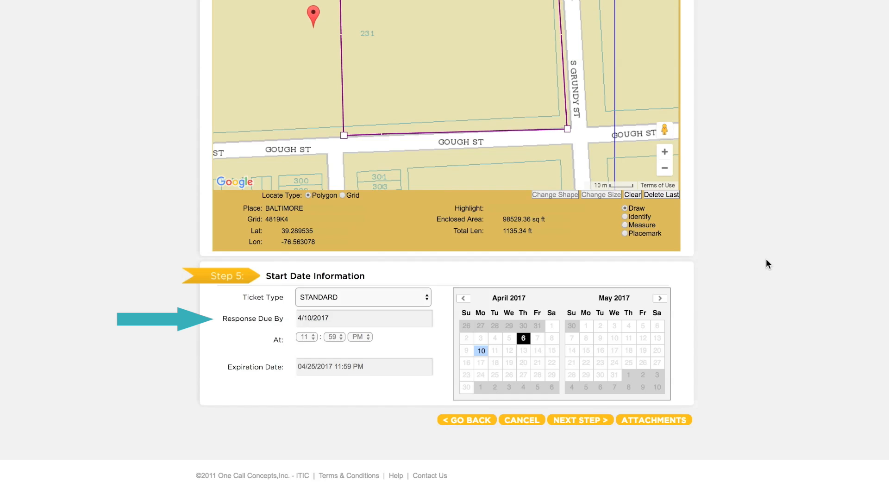
mouse_move(755, 300)
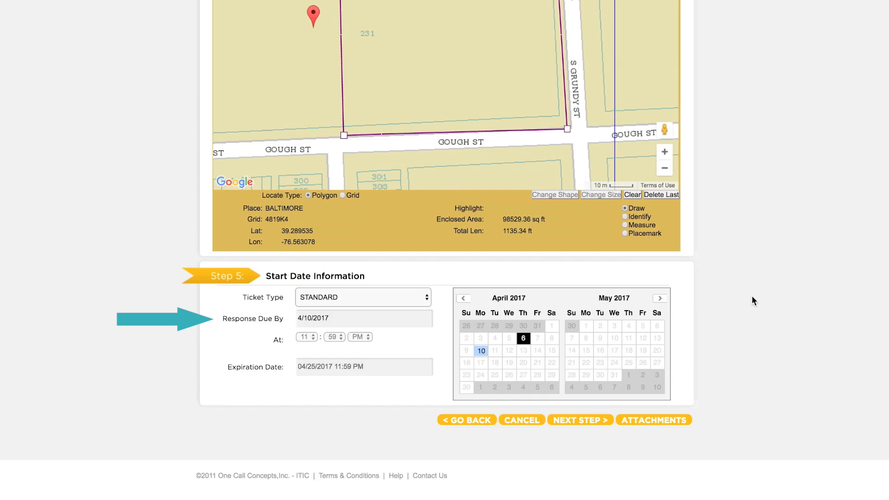
left_click(363, 298)
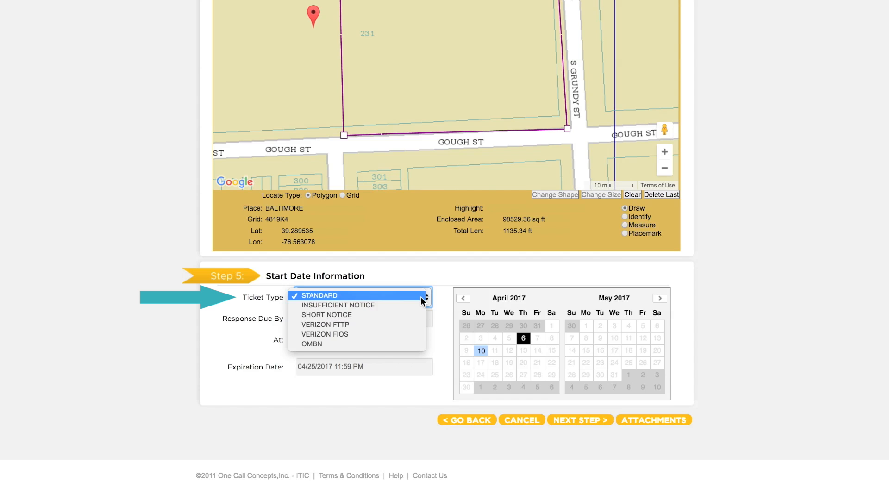
left_click(318, 295)
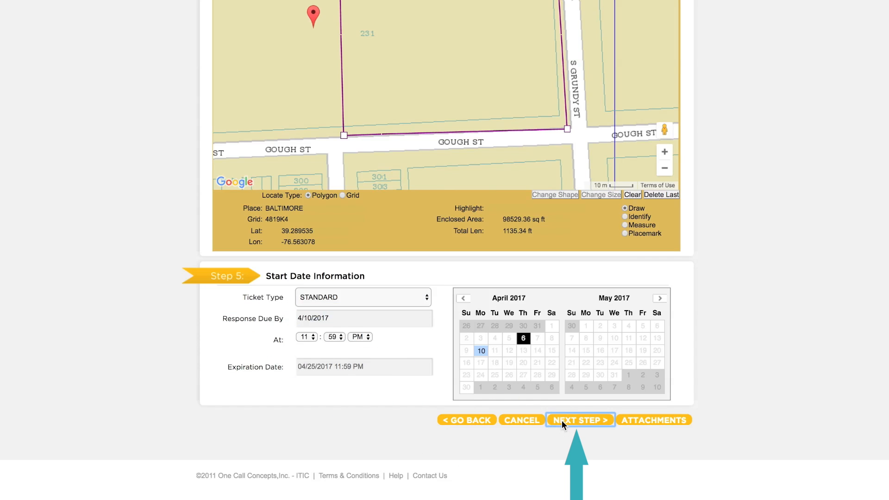
- Move past the 10-district utility notification list and submit ticket 27000024
left_click(579, 420)
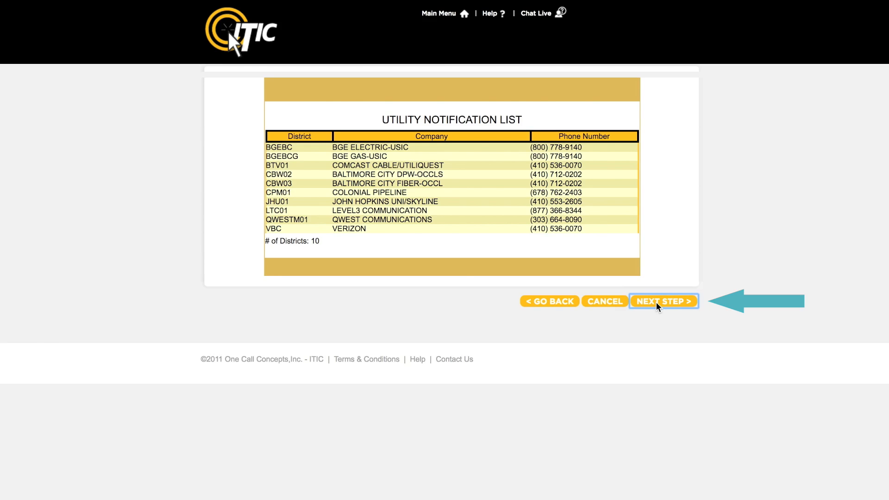
left_click(662, 301)
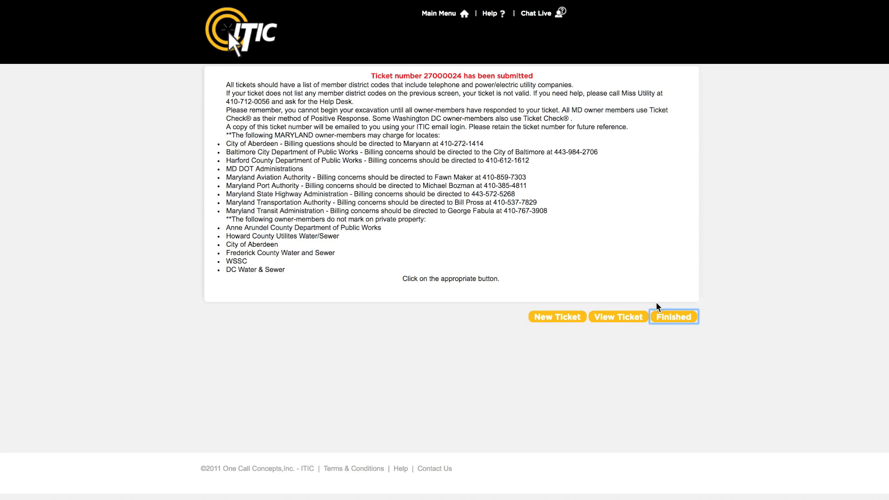